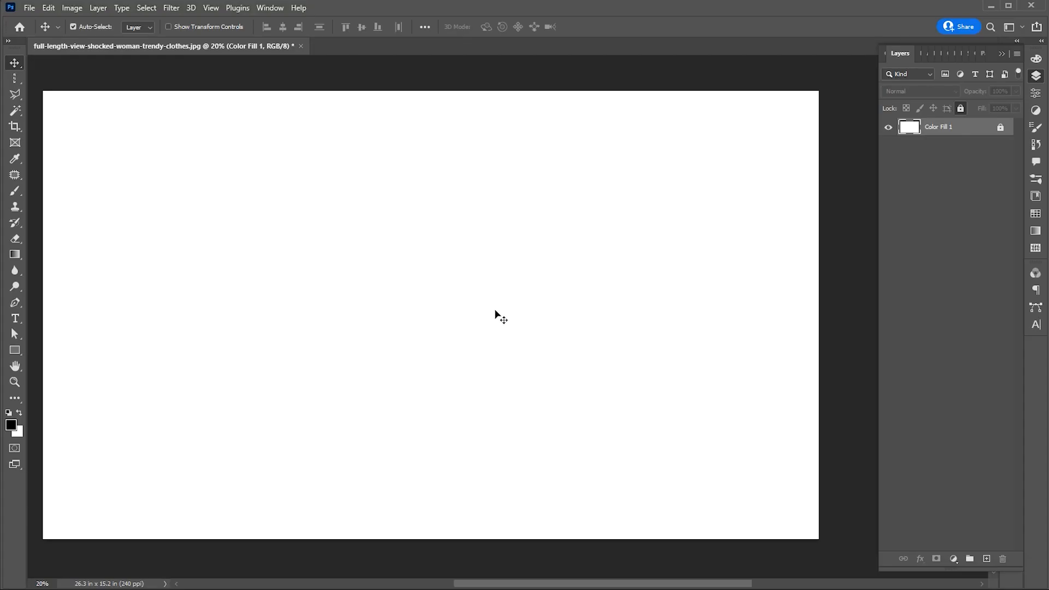
Place the jumping-woman photo from Downloads into the white canvas as an embedded image.
left_click(30, 7)
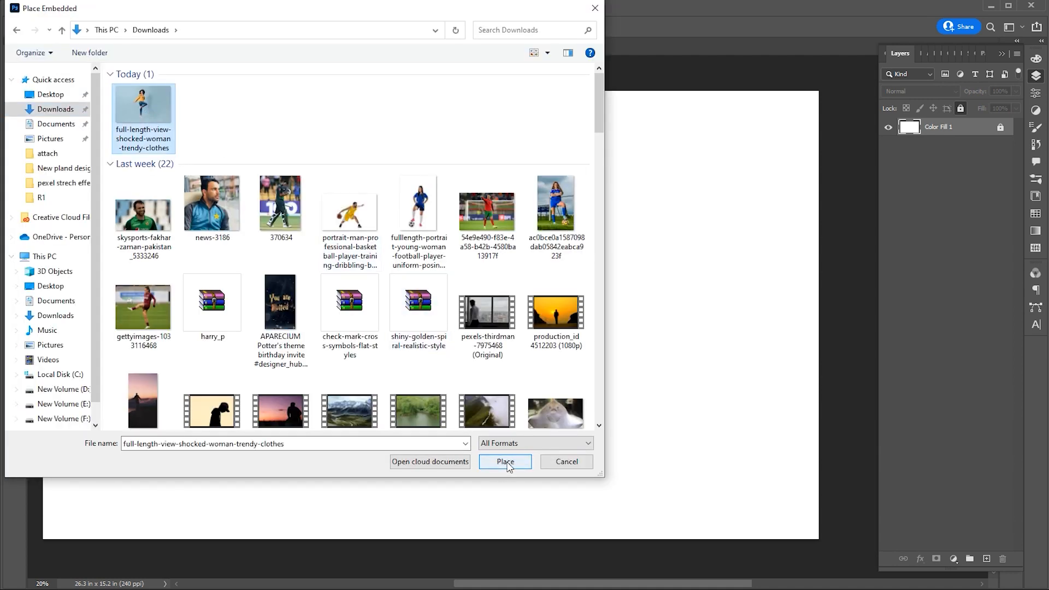
left_click(505, 462)
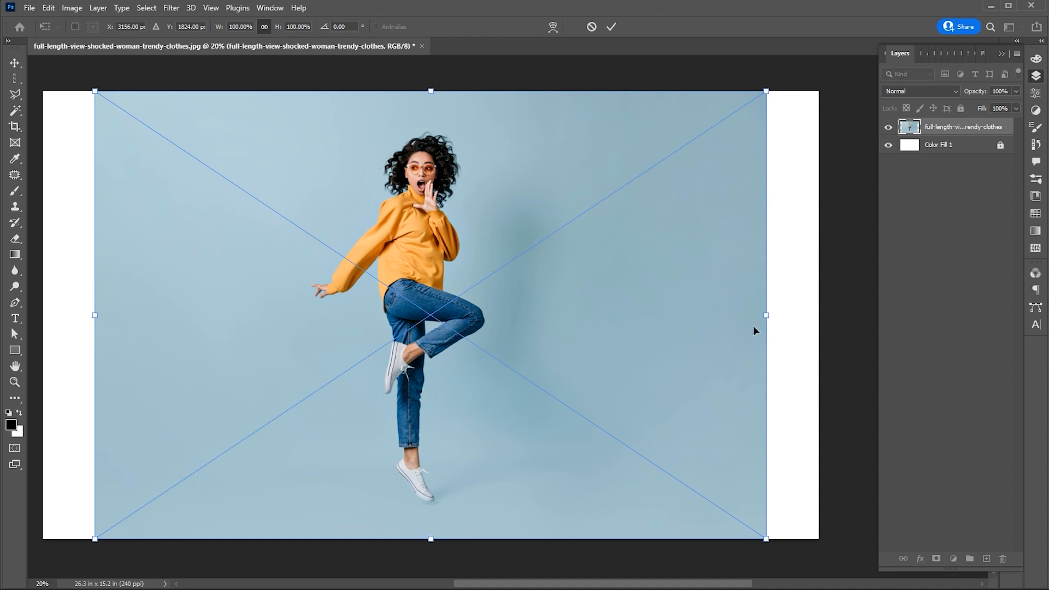
Stretch the photo, cut the woman out with Select Subject, and move her near the right edge.
left_click_drag(766, 315, 799, 314)
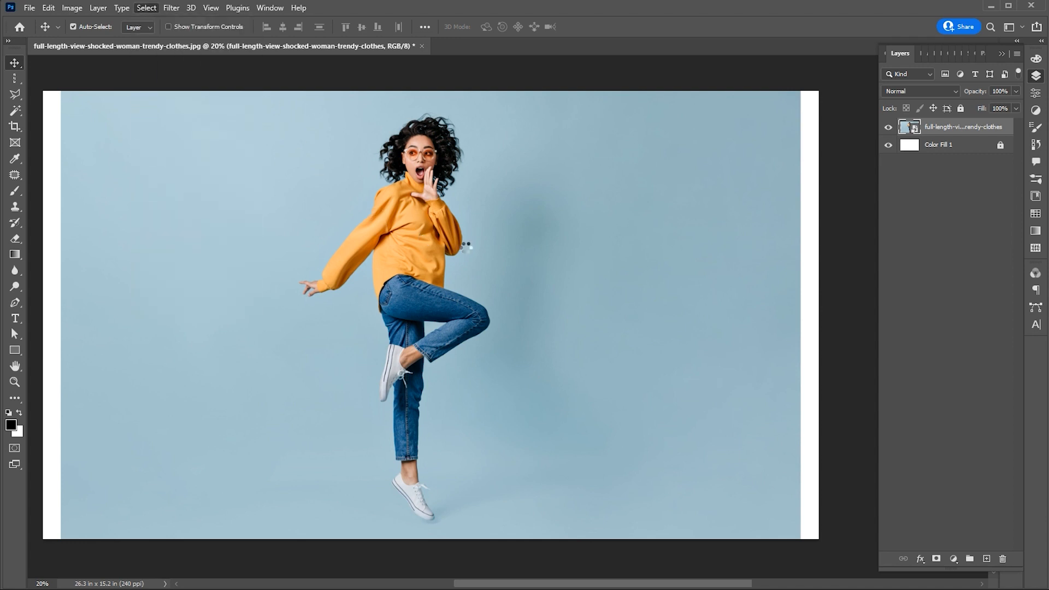
left_click(464, 249)
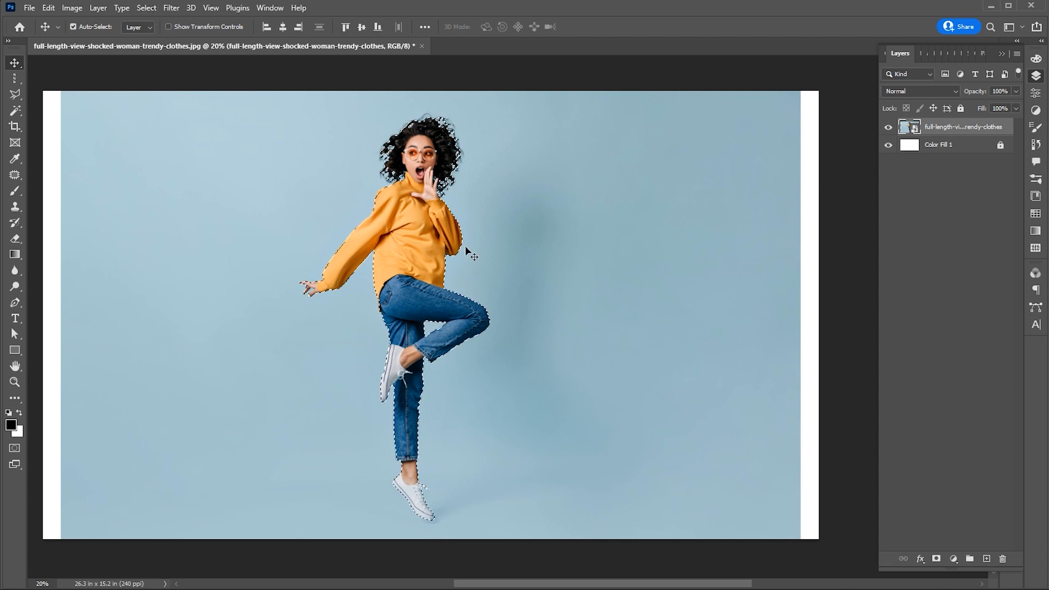
left_click(98, 7)
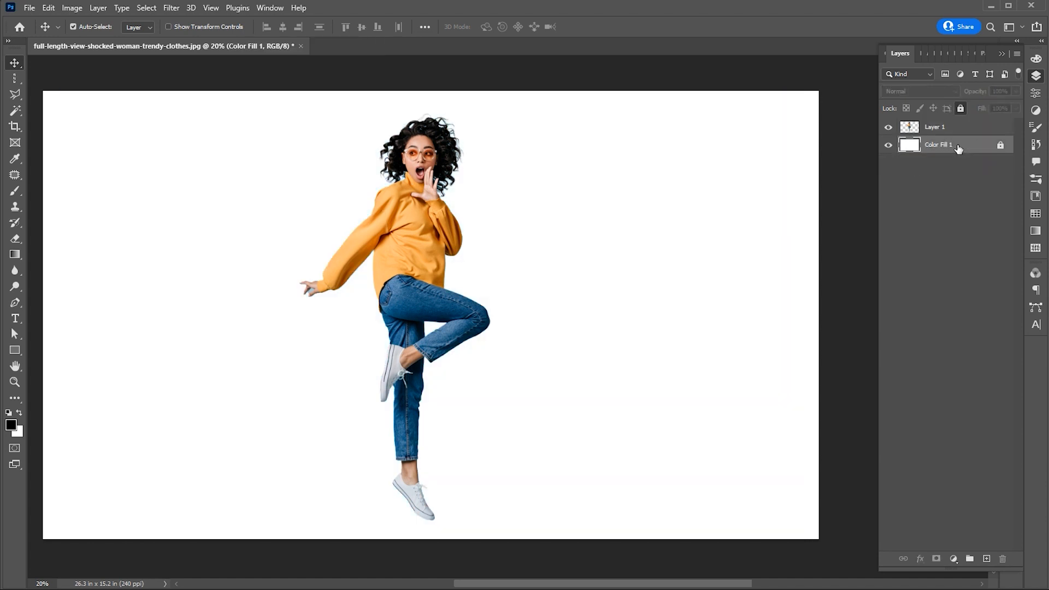
left_click_drag(415, 267, 616, 268)
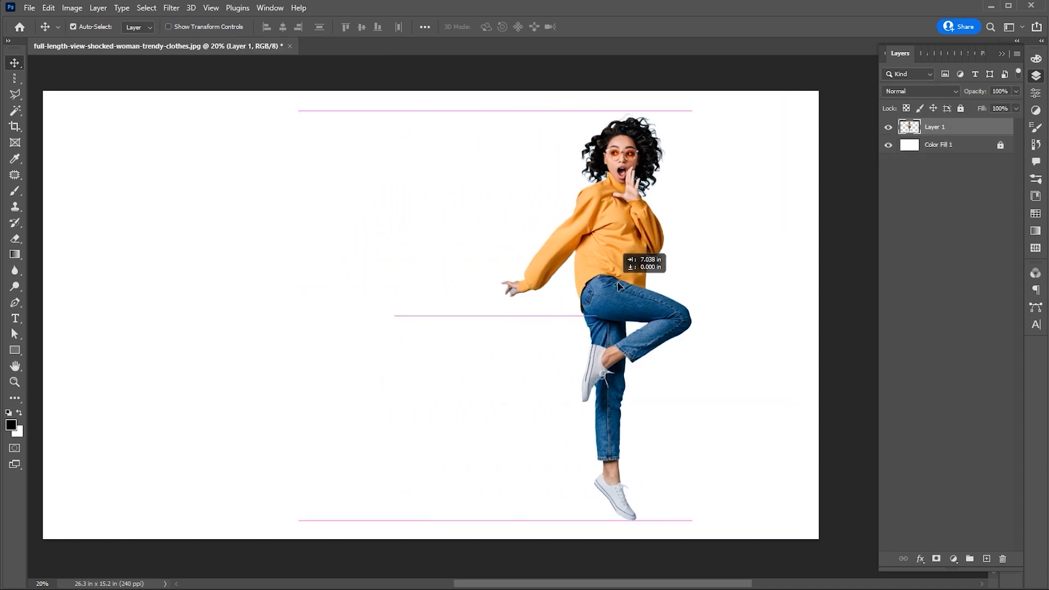
left_click_drag(615, 280, 662, 280)
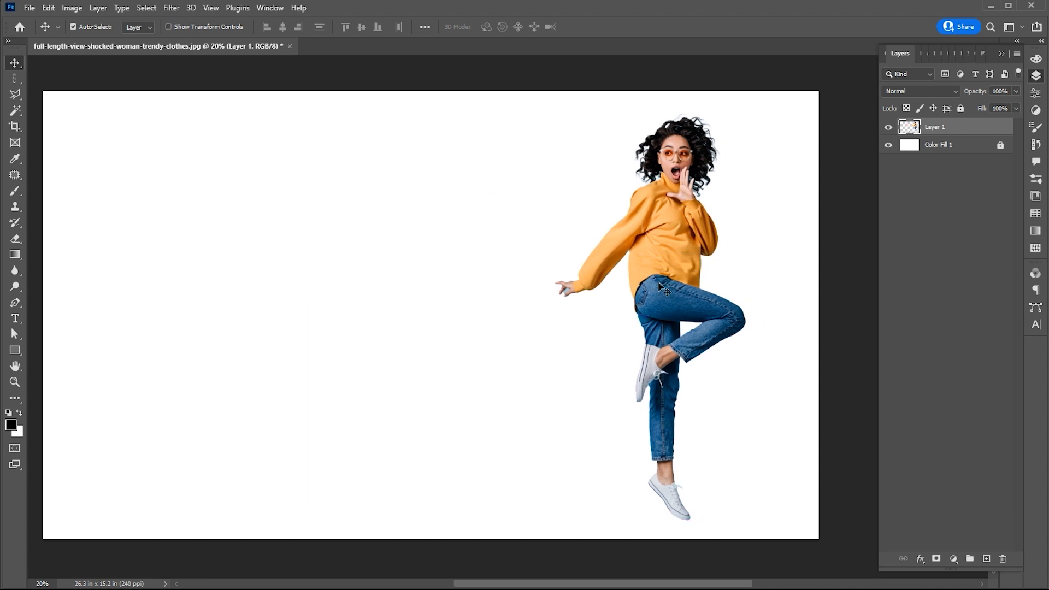
mouse_move(32, 90)
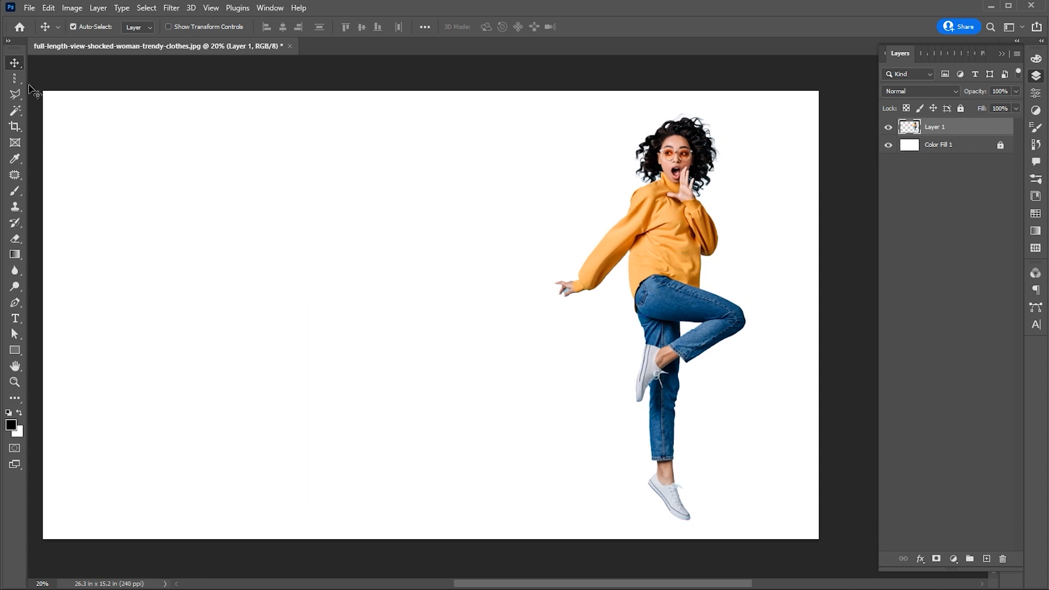
Switch to the Single Row Marquee tool to sample a pixel row from the woman.
left_click(15, 94)
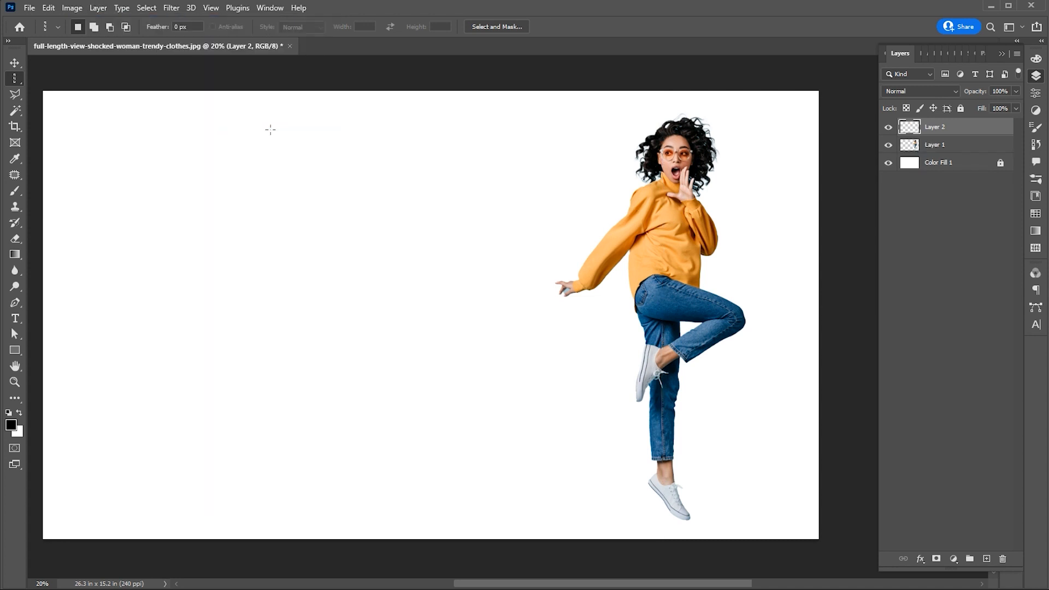
mouse_move(898, 235)
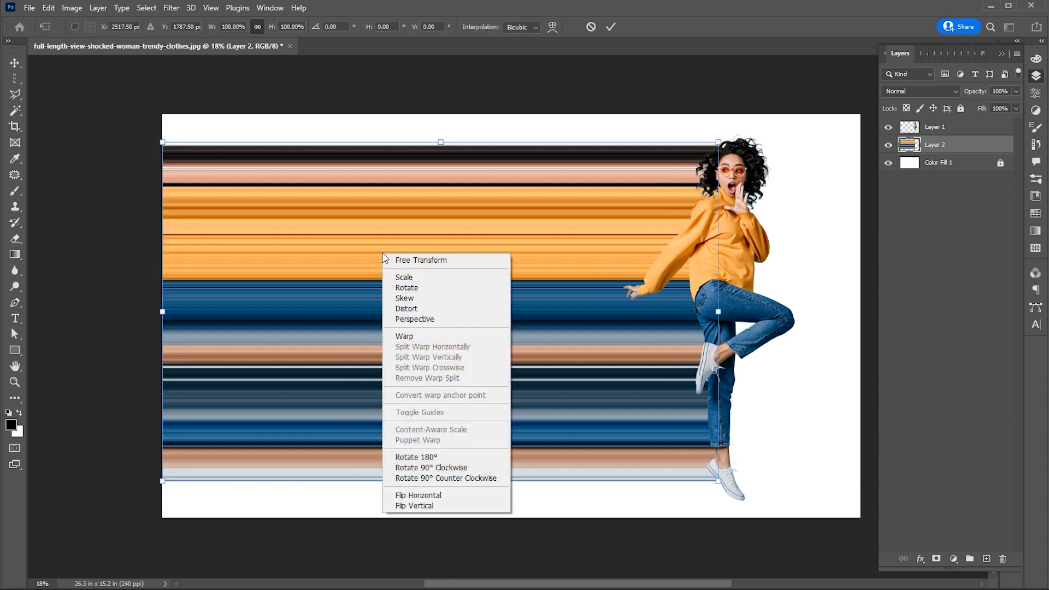
Warp the colour bands into a twisting arc, then stretch the ribbon's lower right toward her foot.
left_click(404, 335)
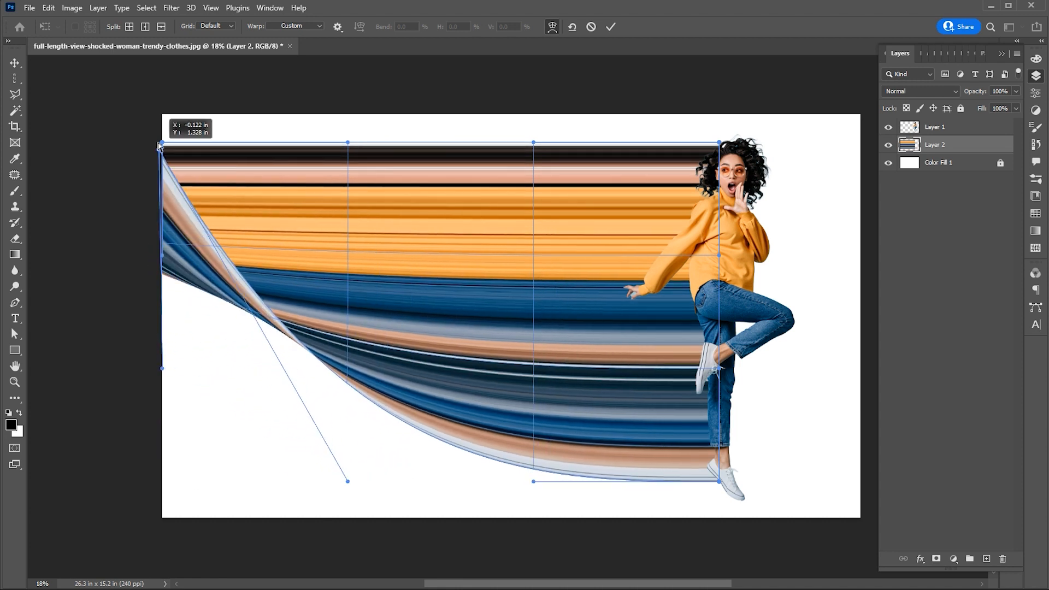
left_click_drag(160, 145, 160, 86)
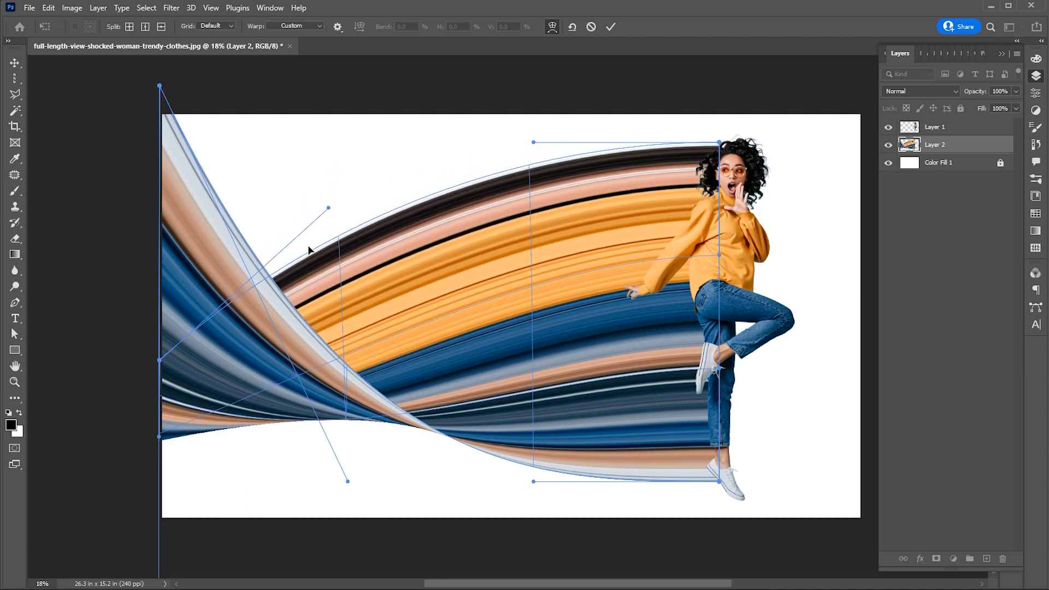
left_click_drag(347, 481, 358, 418)
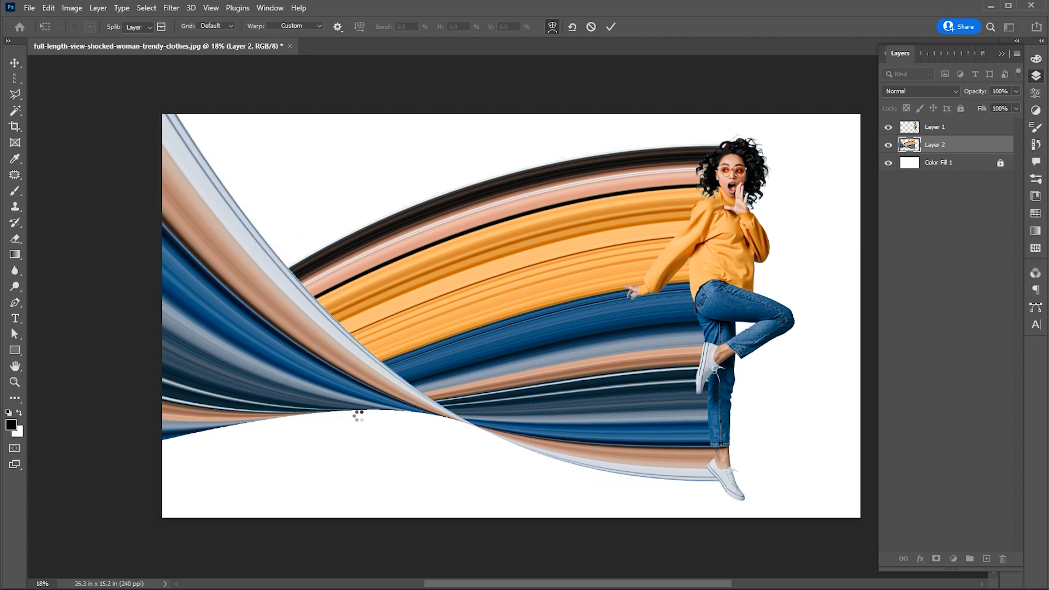
left_click(609, 27)
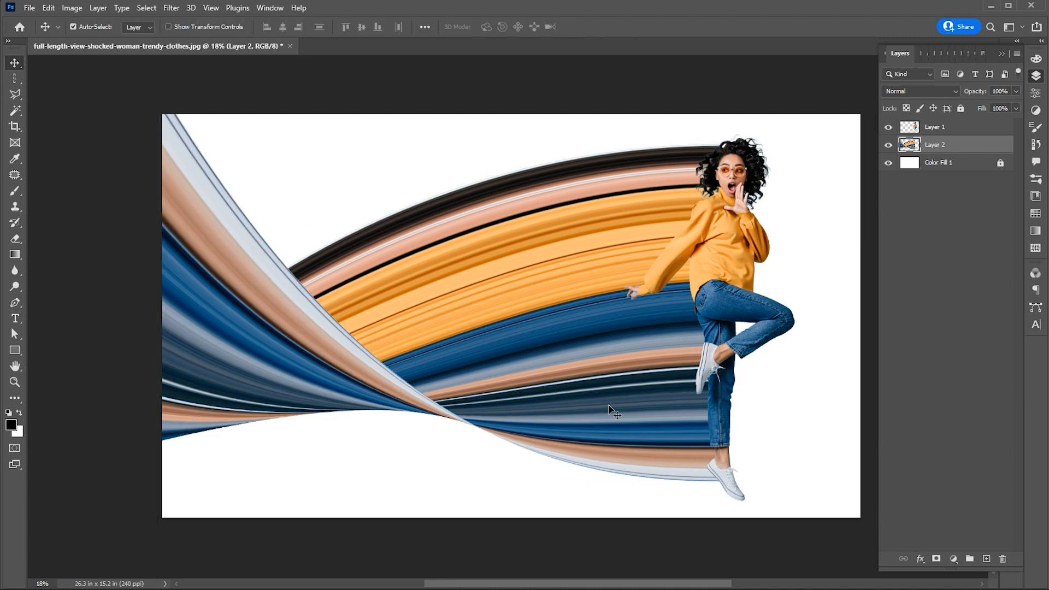
key("Ctrl+t")
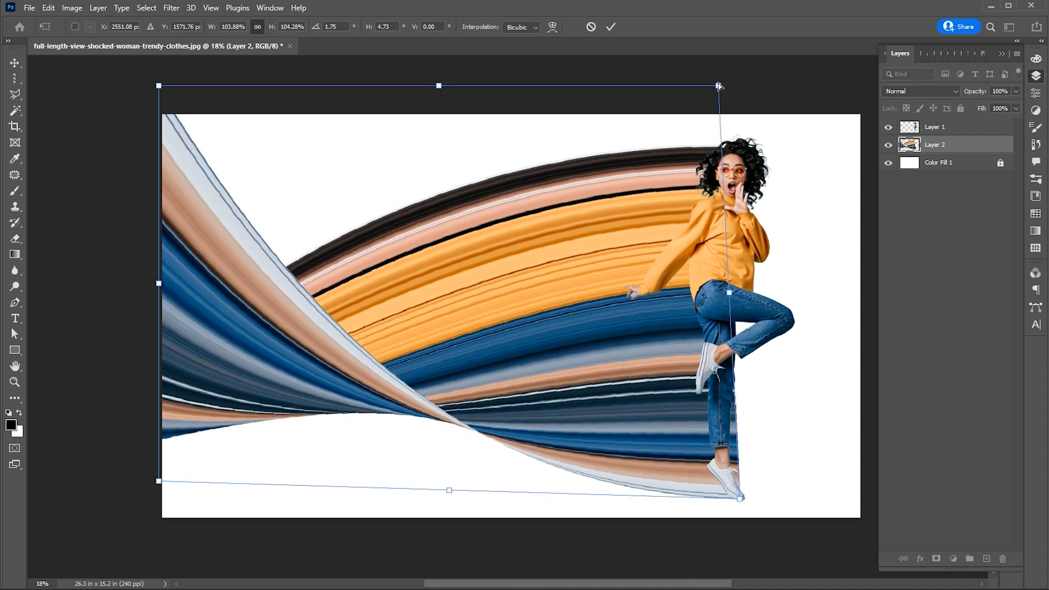
left_click_drag(719, 85, 732, 76)
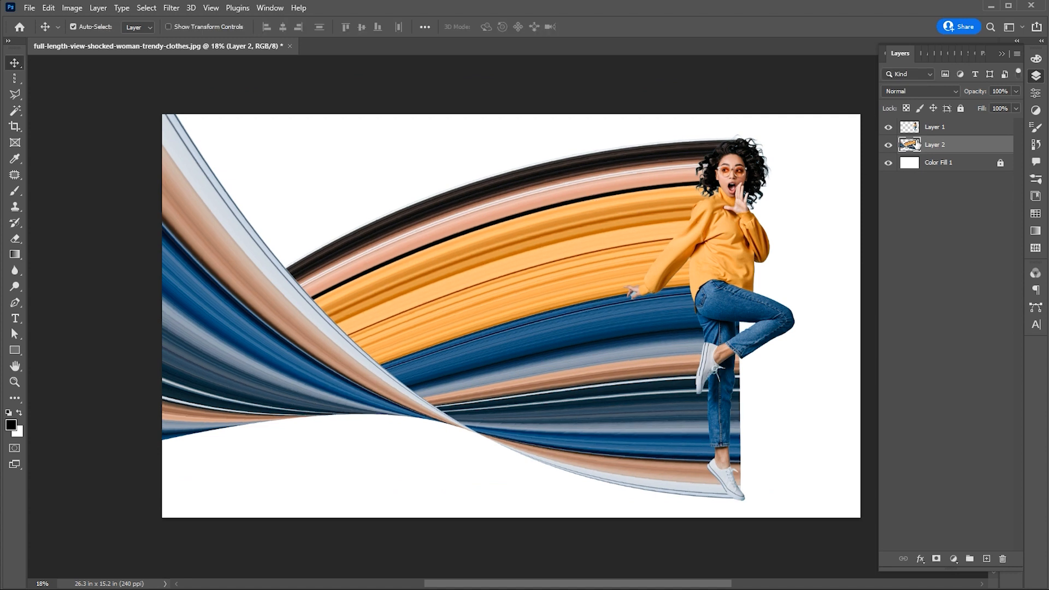
Add a layer mask to the ribbon layer and brush out its edge beside the woman's foot.
left_click(936, 558)
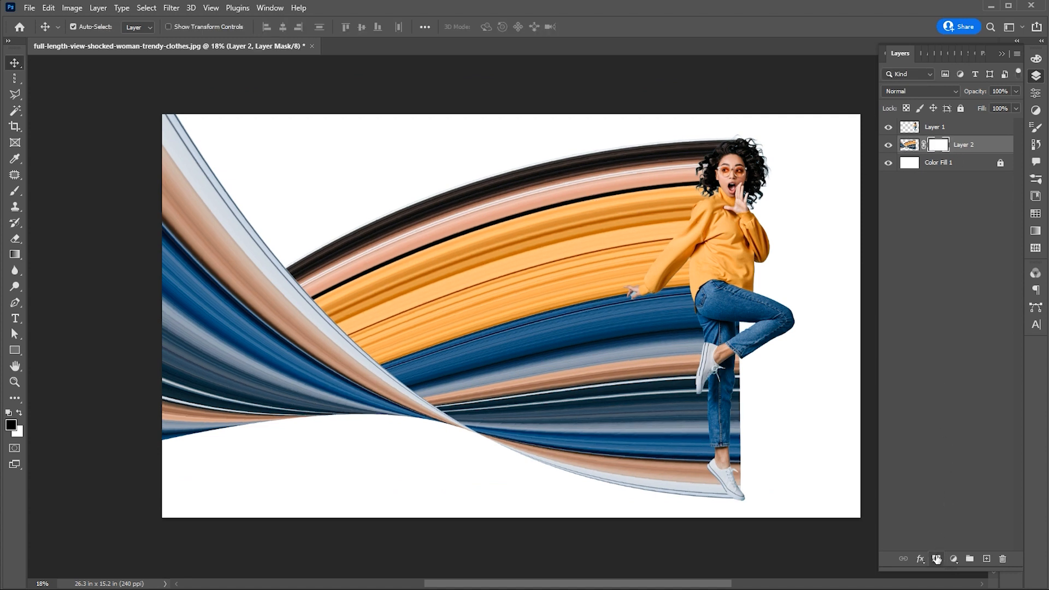
left_click(15, 191)
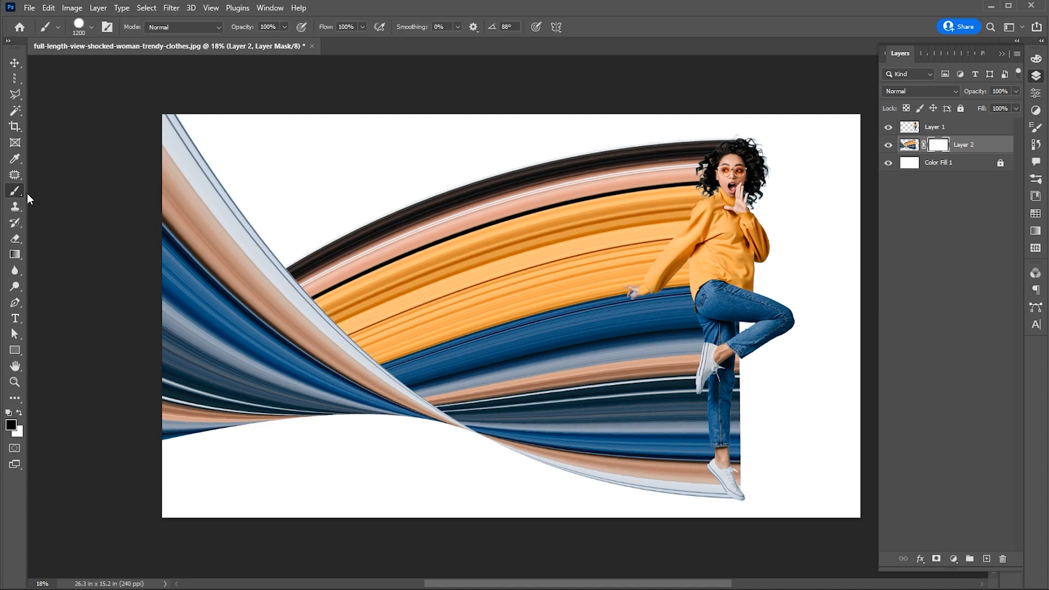
left_click(58, 26)
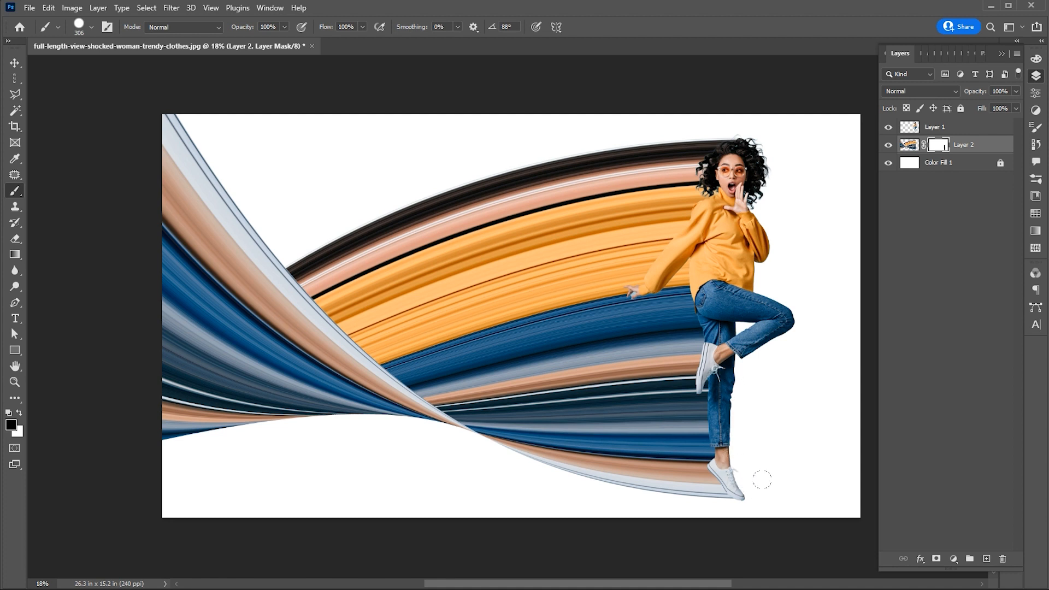
left_click(15, 62)
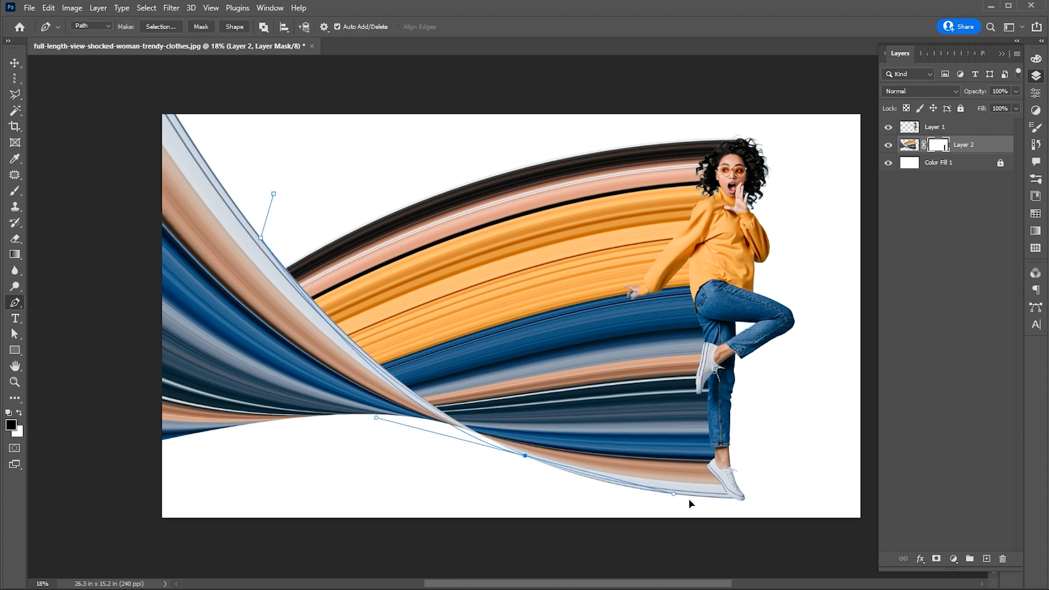
Trace the ribbon edge with the Pen, shade it on a new layer, and set opacity to 70%.
left_click_drag(674, 493, 694, 531)
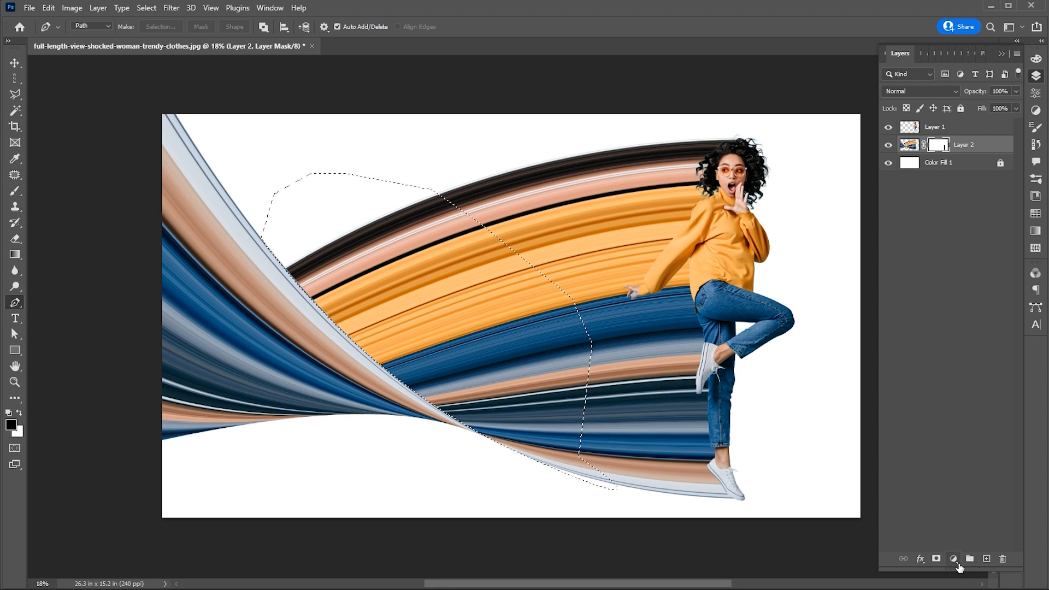
left_click(985, 558)
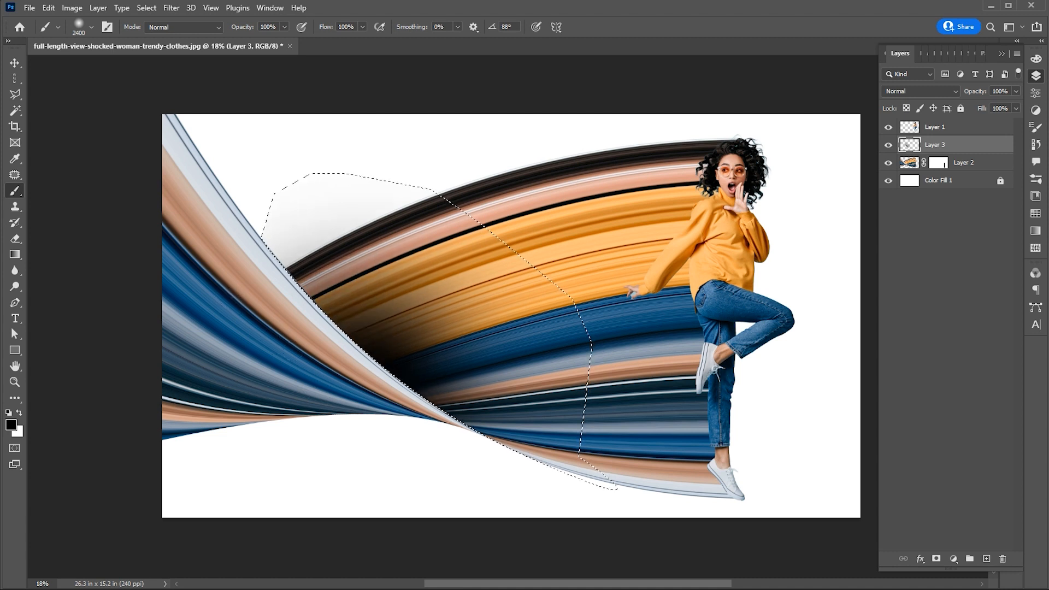
left_click(14, 62)
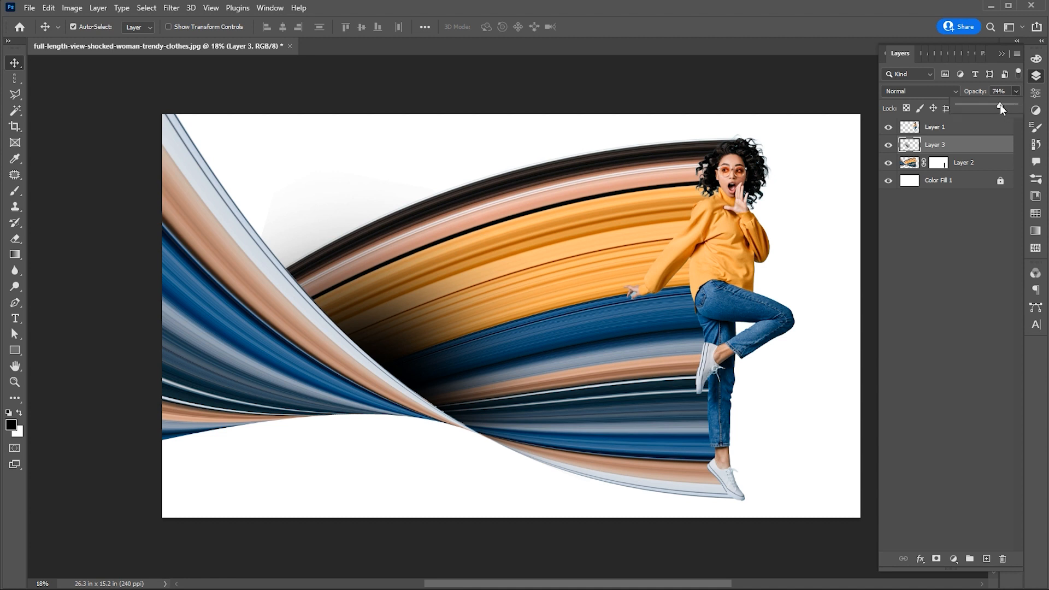
left_click_drag(1002, 107, 995, 107)
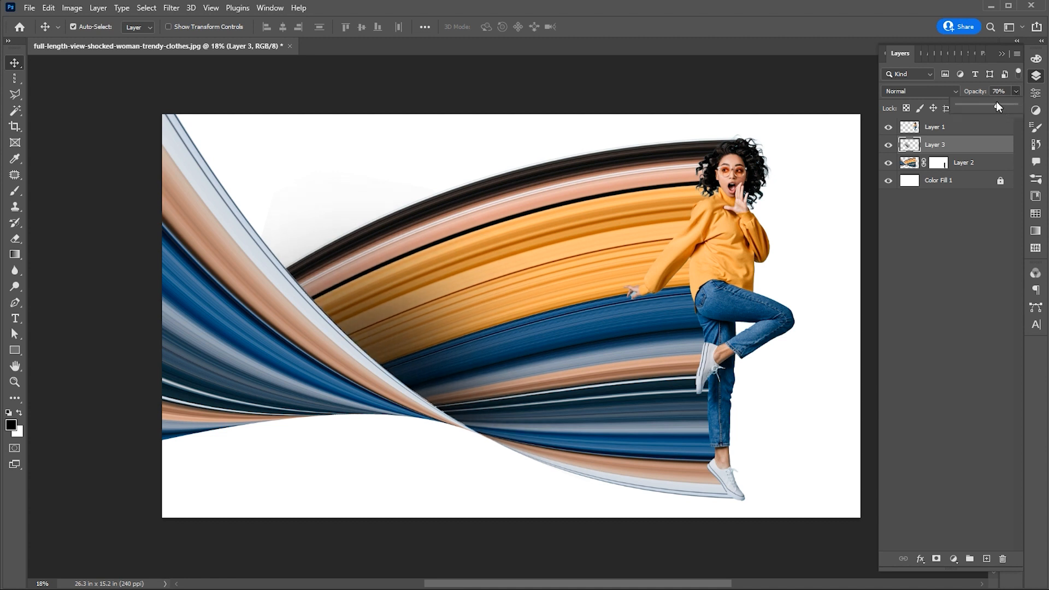
left_click(986, 558)
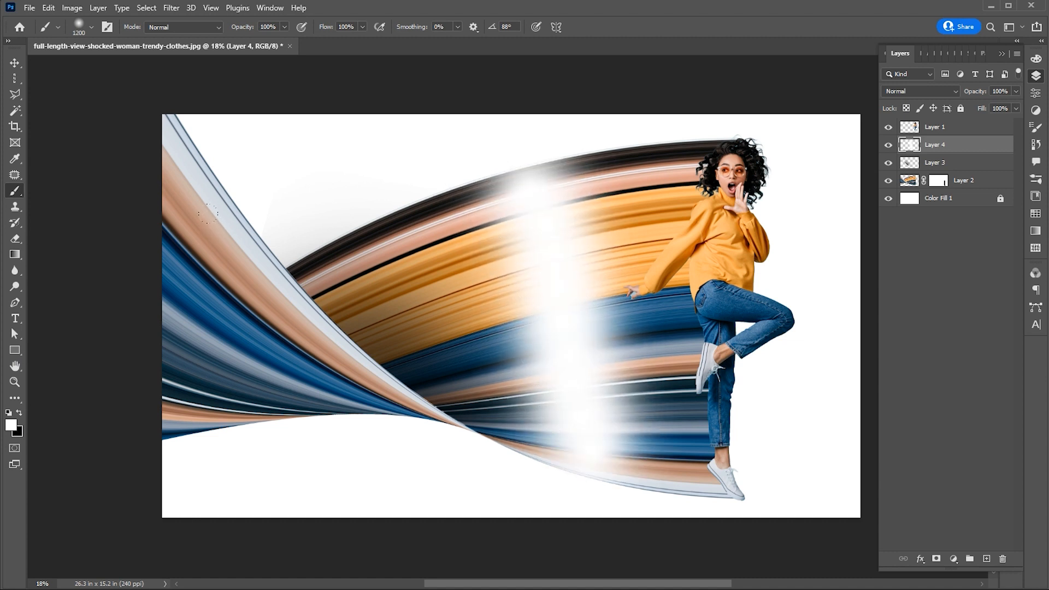
Paint white highlights over the ribbons and blend that layer in Overlay at 90% opacity.
left_click(15, 63)
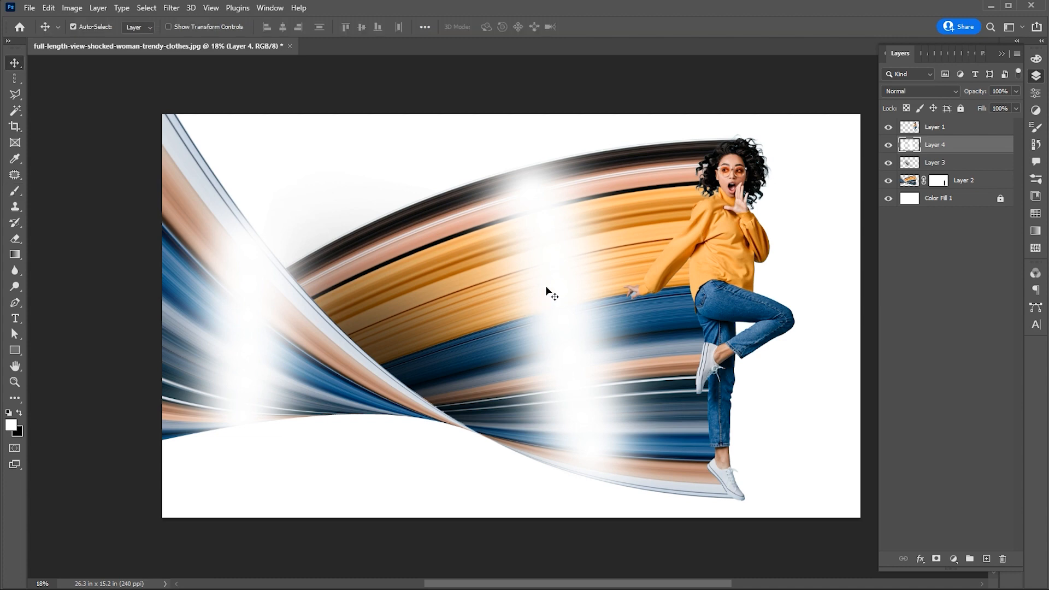
left_click(920, 91)
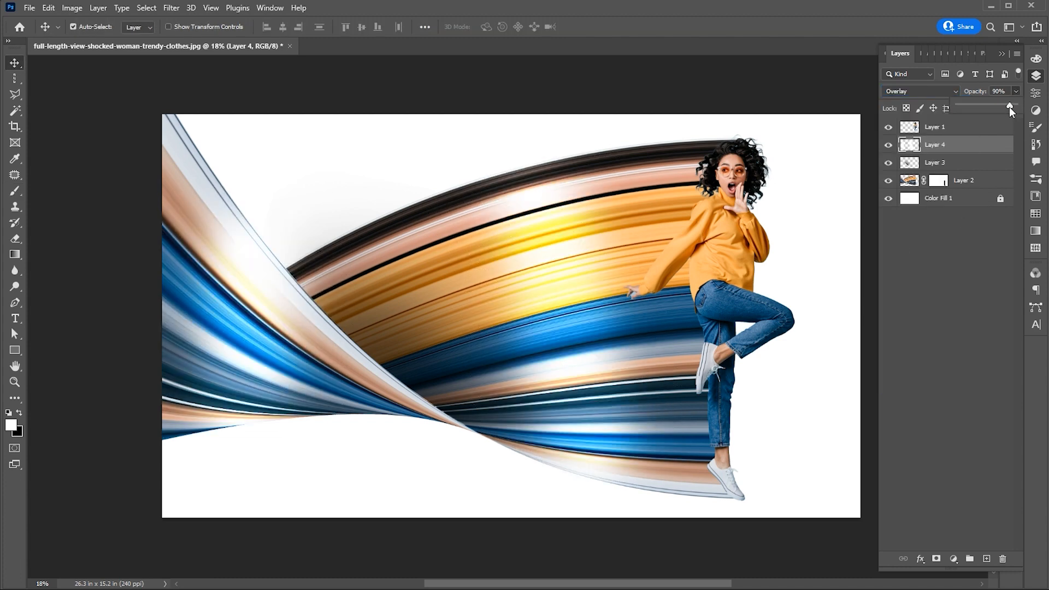
left_click_drag(1011, 108, 993, 107)
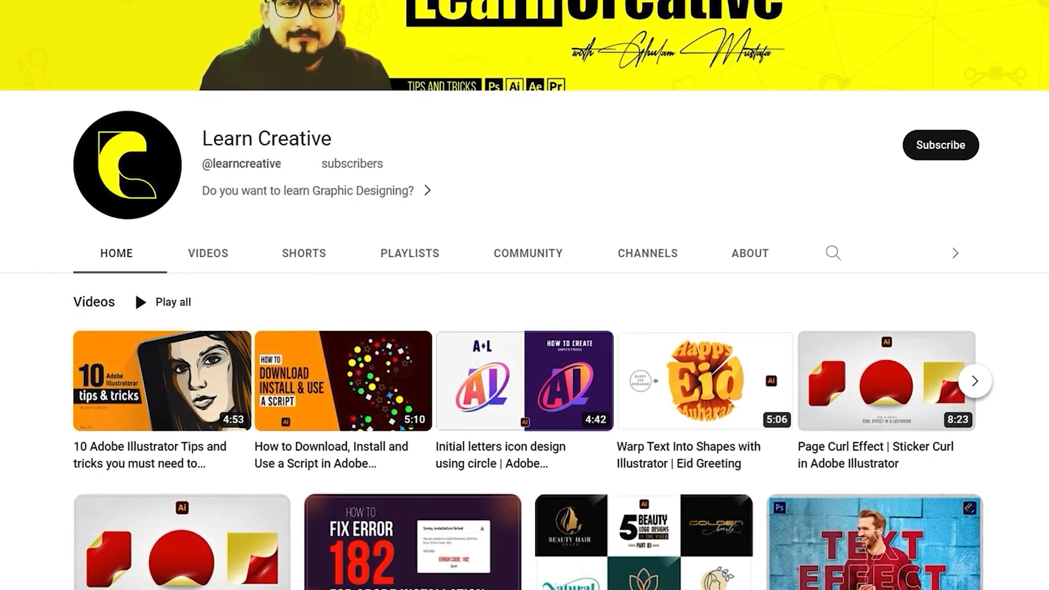
scroll("down", 3)
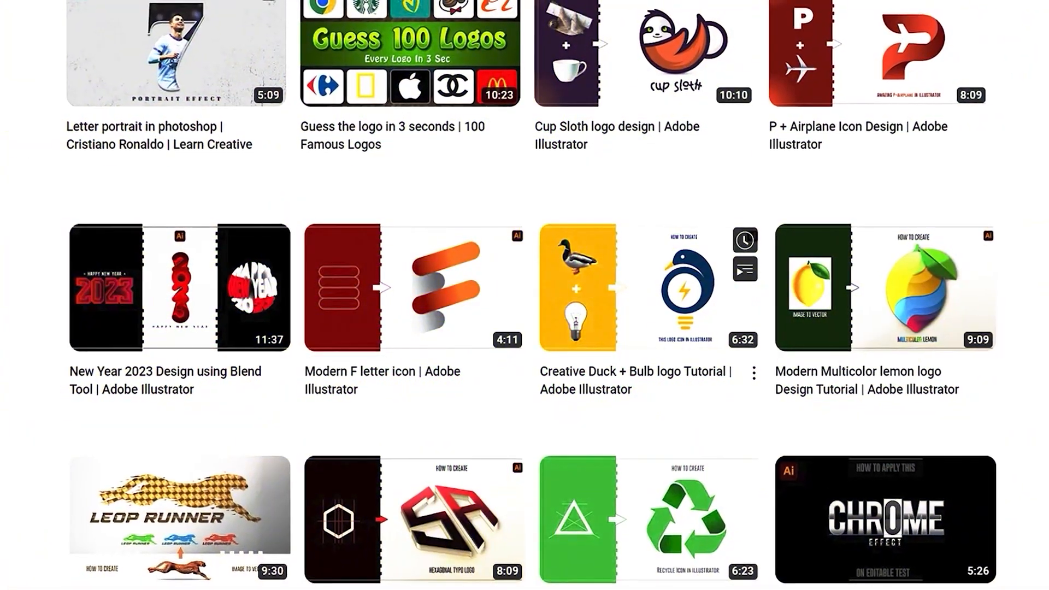
scroll("down", 3)
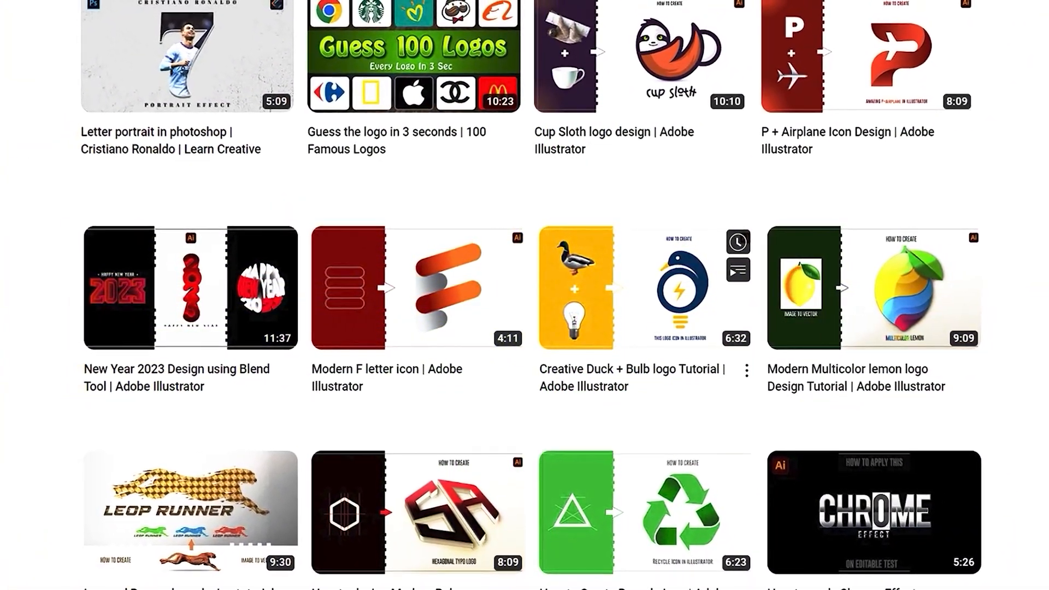